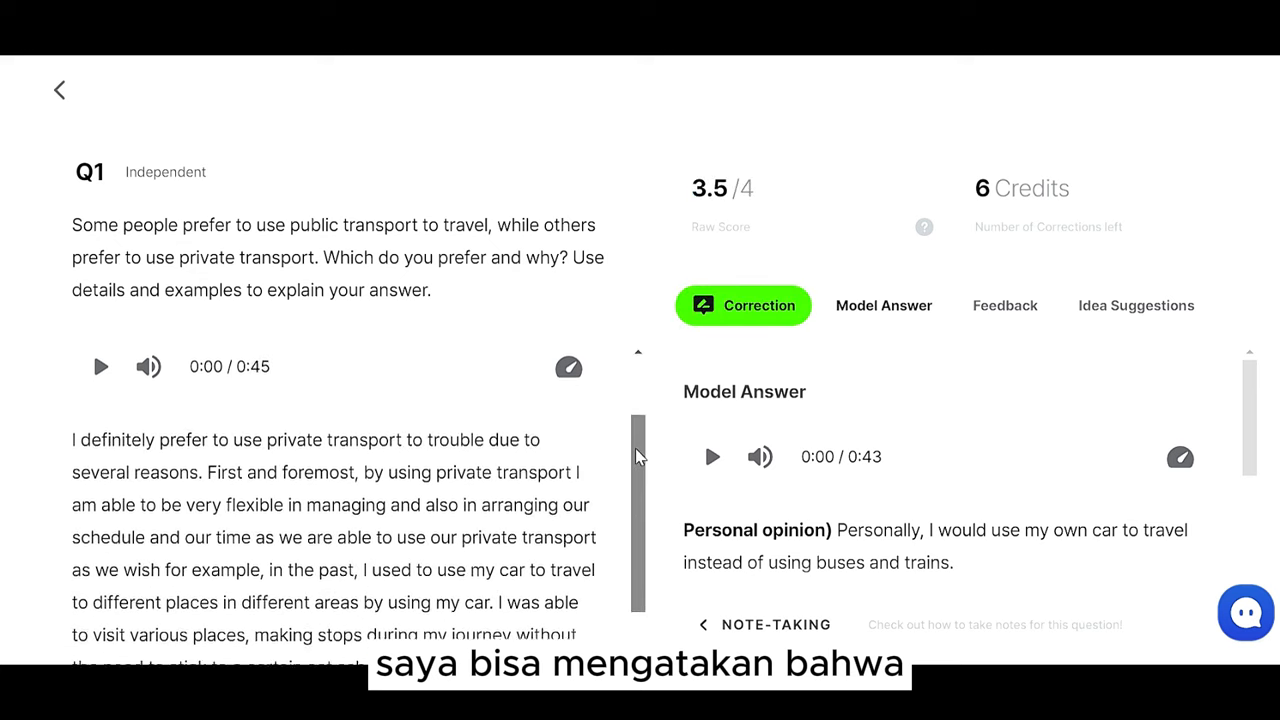
# Scroll through the transport question's model answer, then go back to the TestGlider homepage.
pyautogui.scroll(-3)
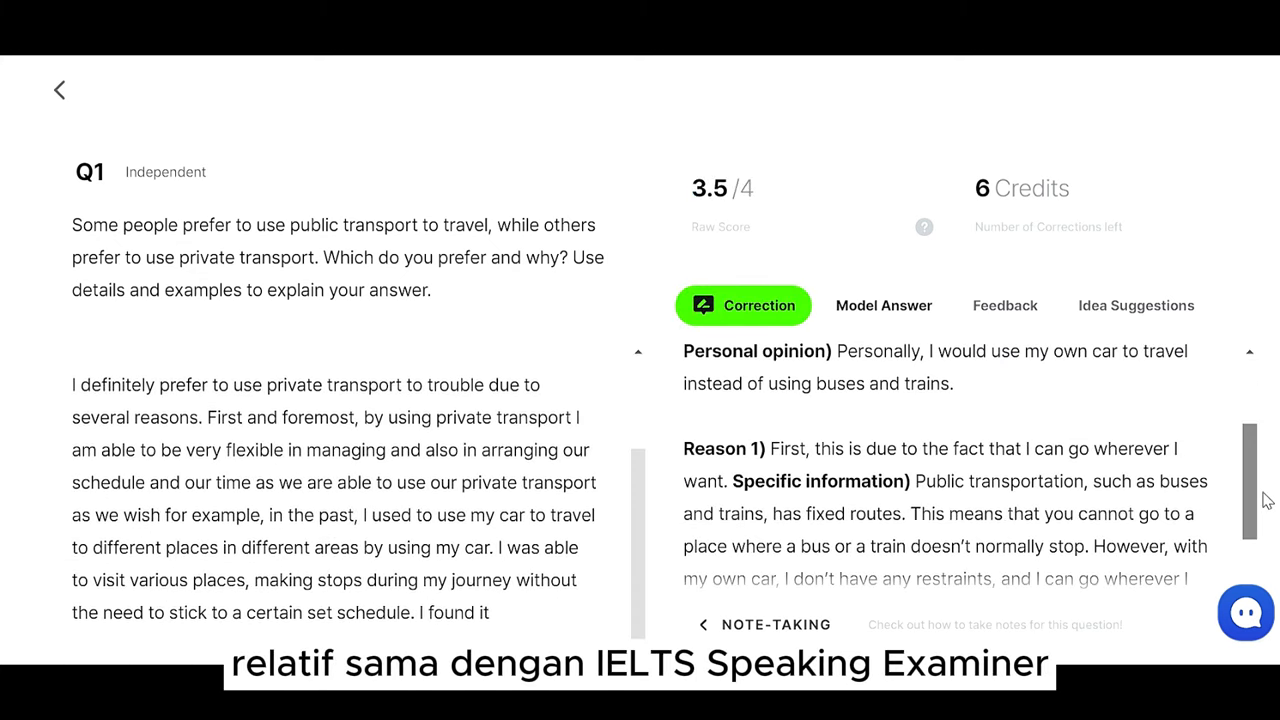
pyautogui.scroll(-3)
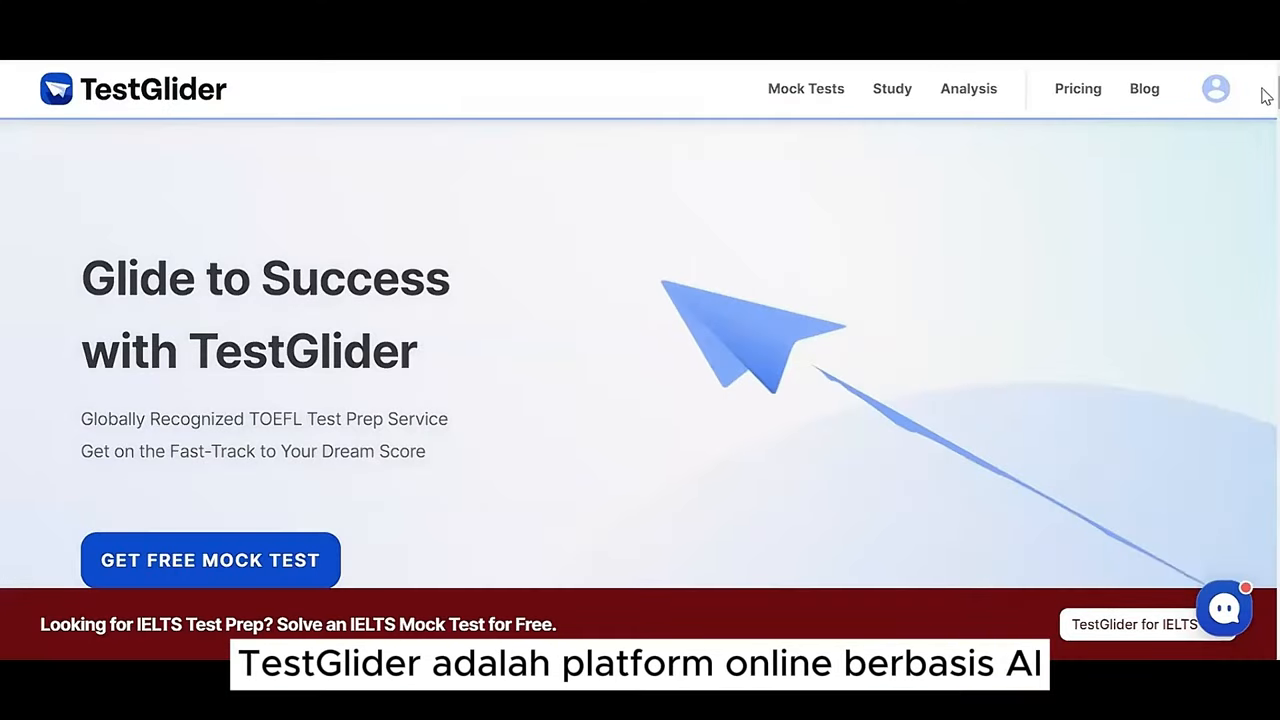
# From the homepage, open Mock Tests and start the YMCA Dance Club Registration listening test.
pyautogui.scroll(-3)
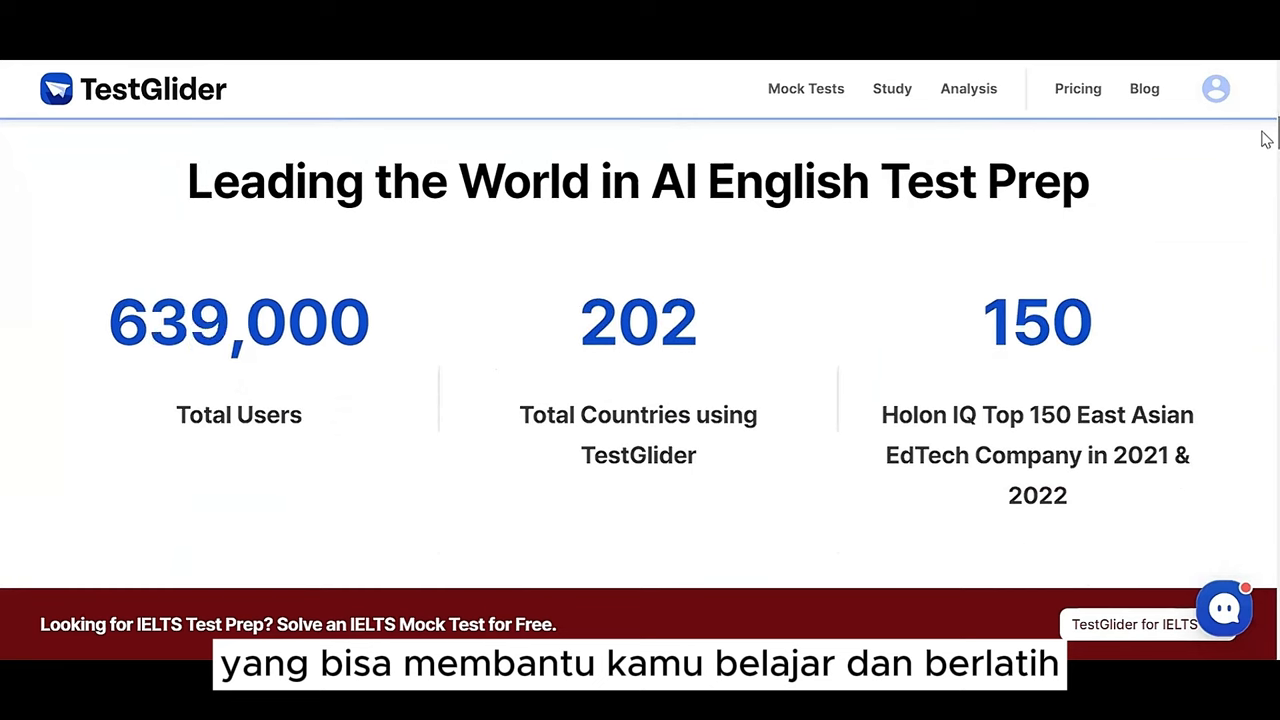
pyautogui.scroll(-3)
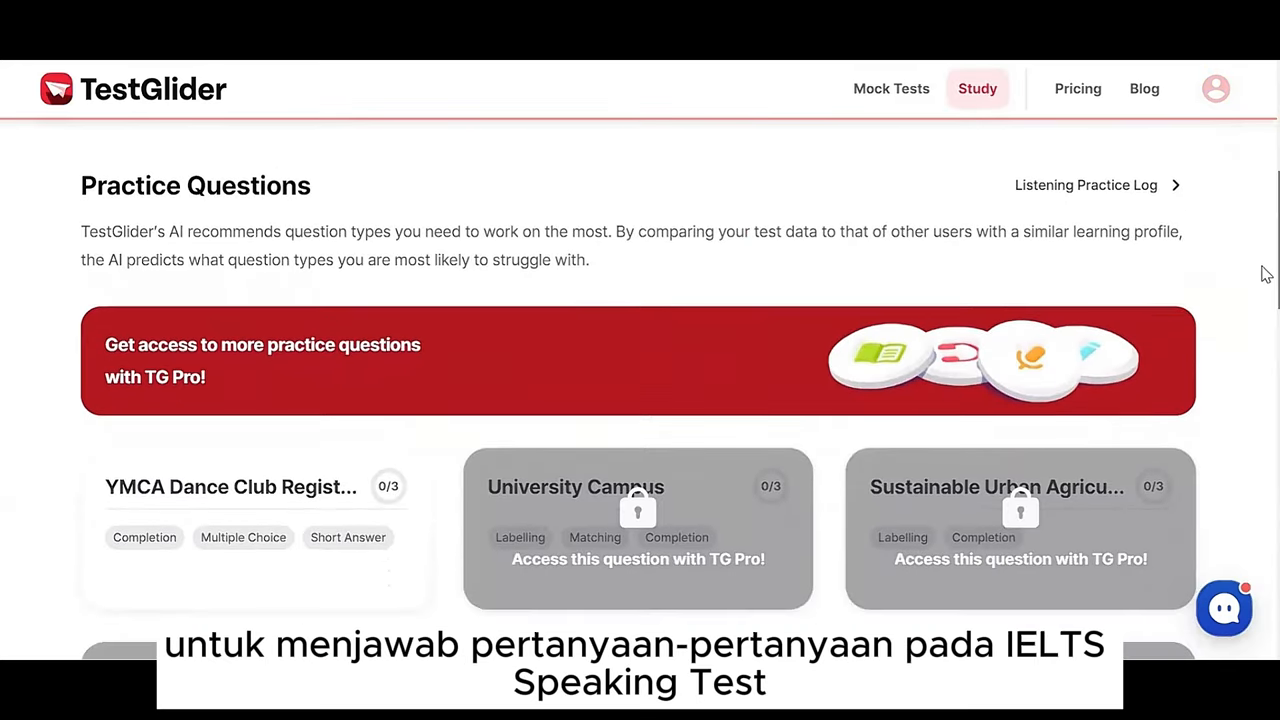
pyautogui.click(889, 88)
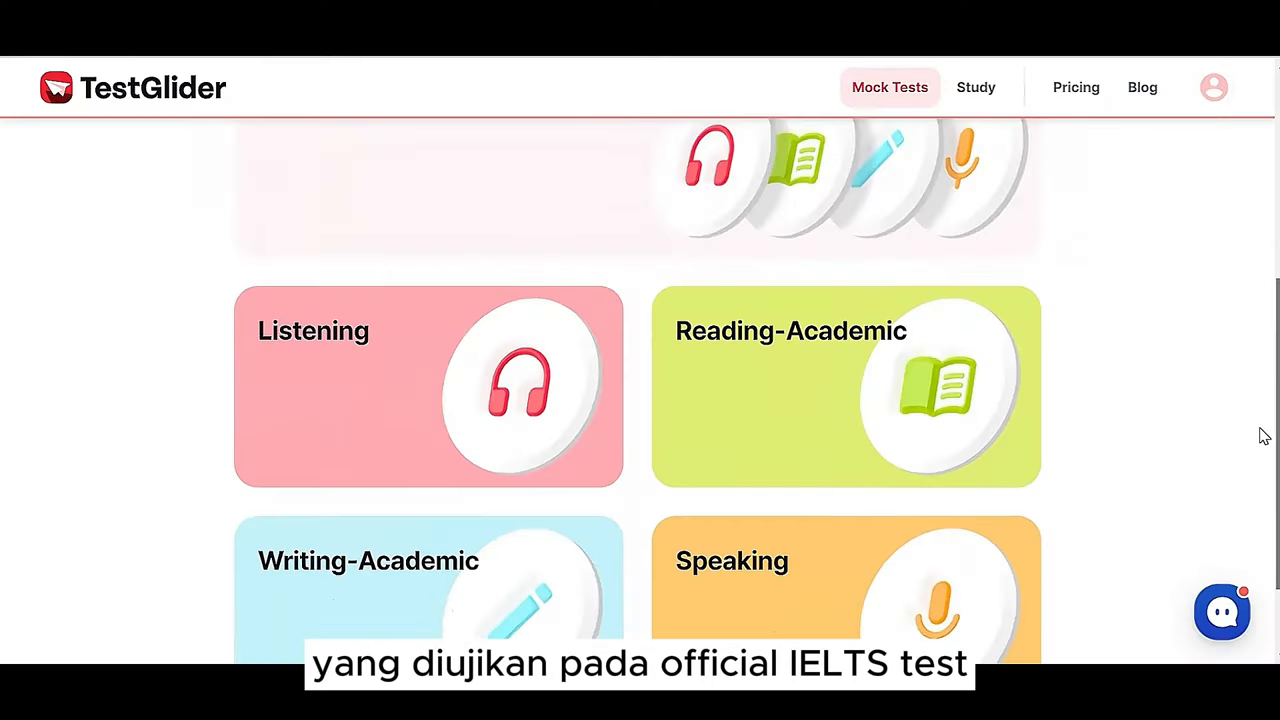
pyautogui.click(428, 386)
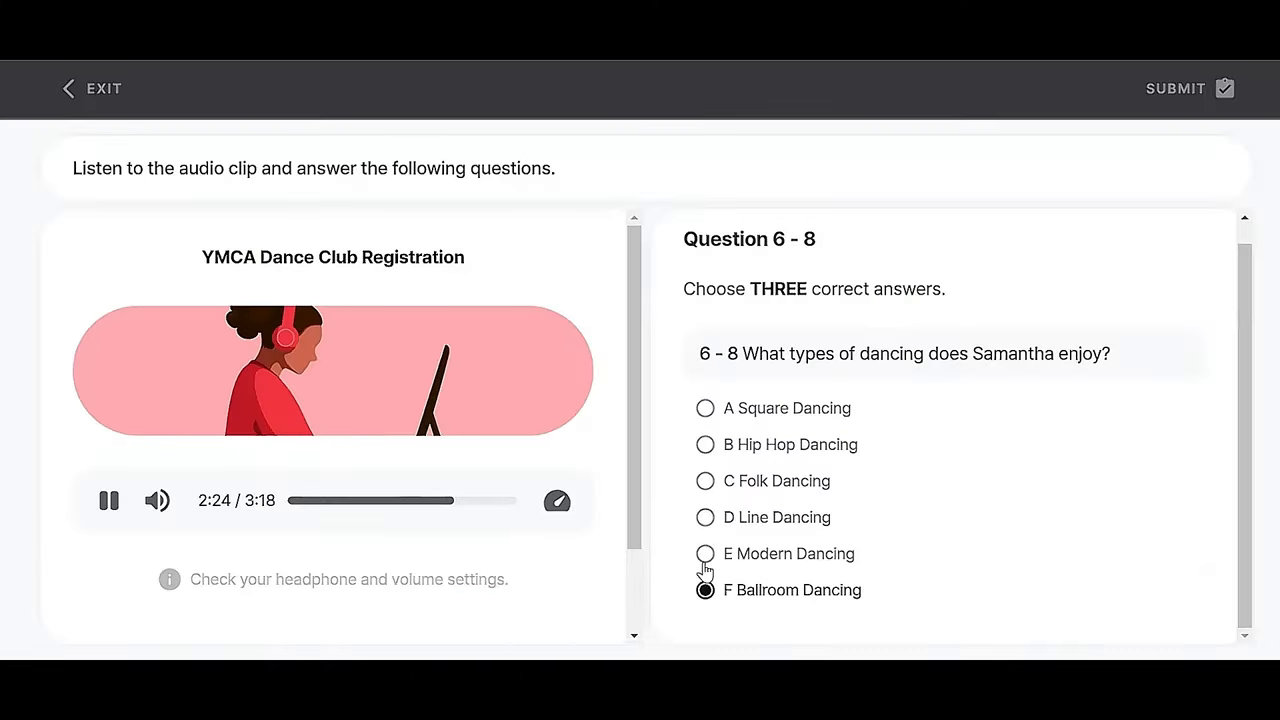
# Mark D Line Dancing for question 6–8, then read the speaking answer's full-score feedback.
pyautogui.click(705, 517)
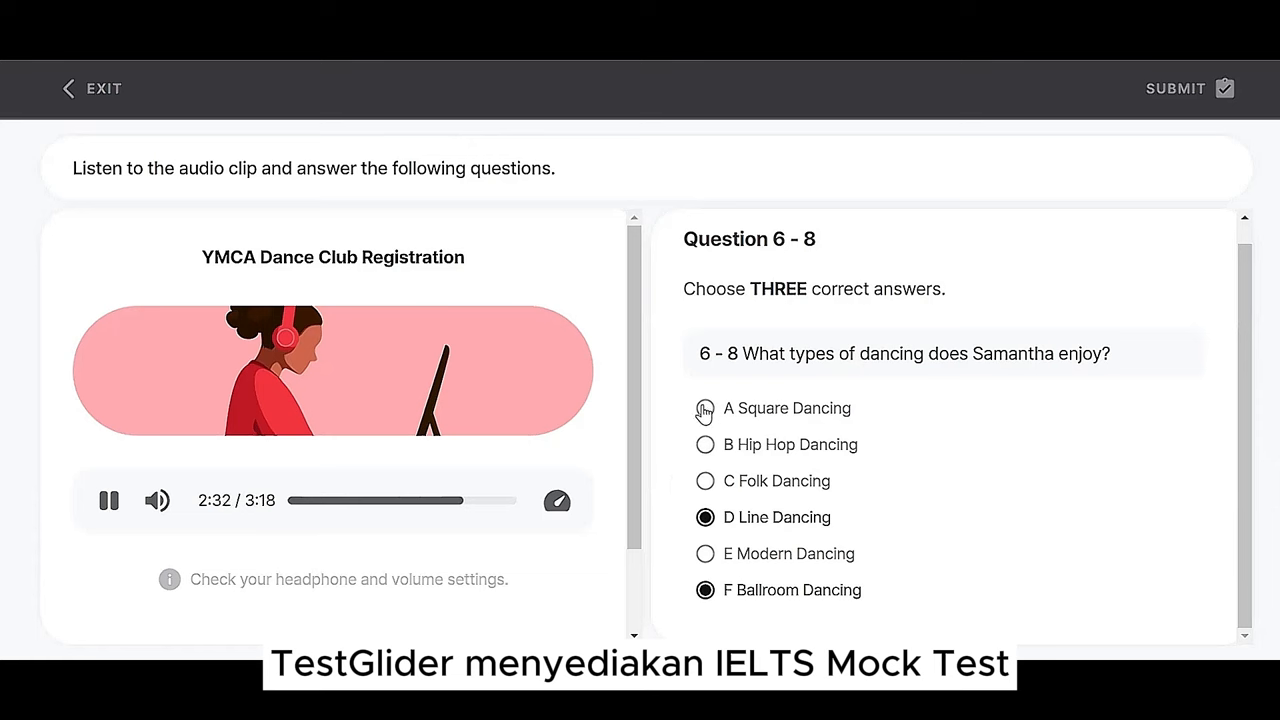
pyautogui.click(705, 408)
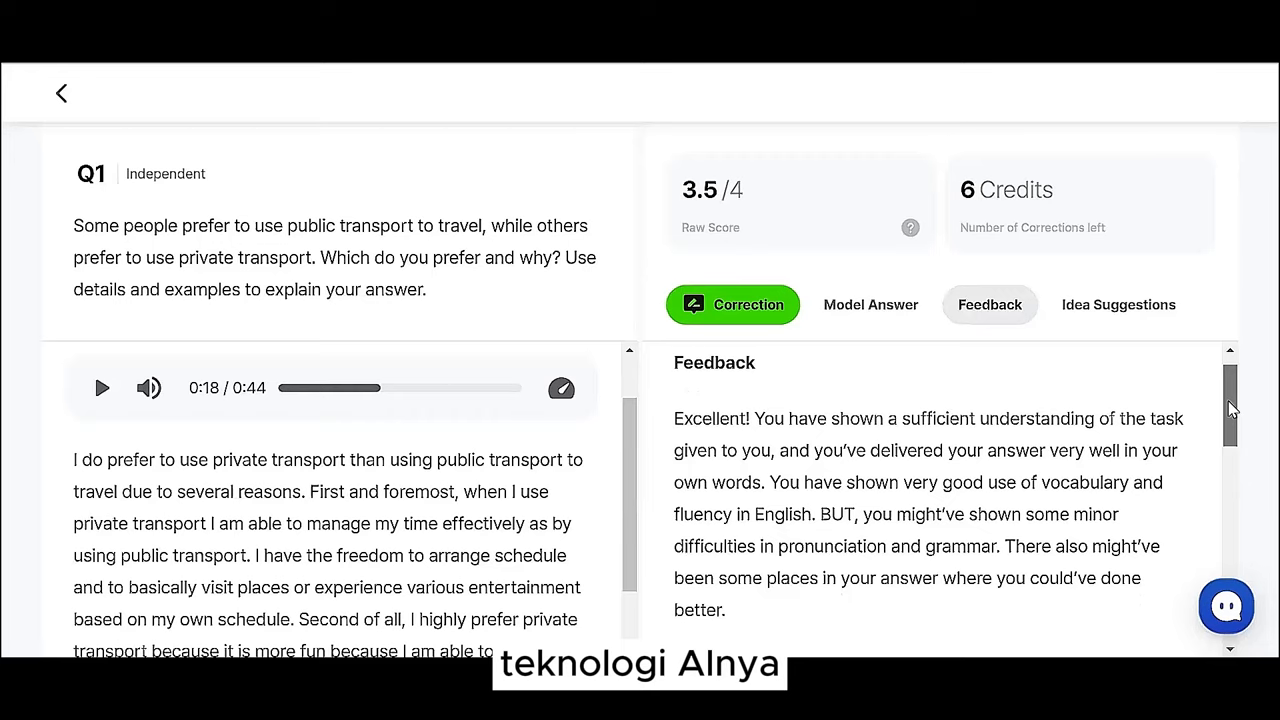
pyautogui.scroll(-3)
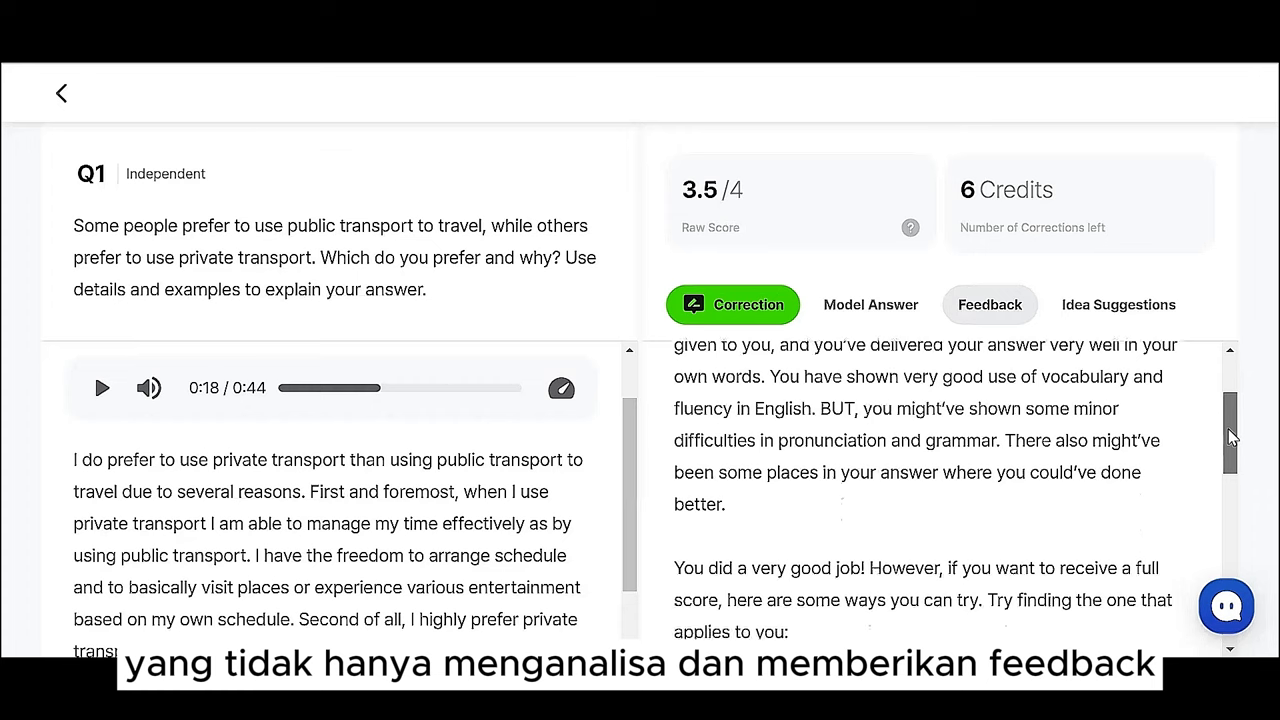
pyautogui.scroll(-3)
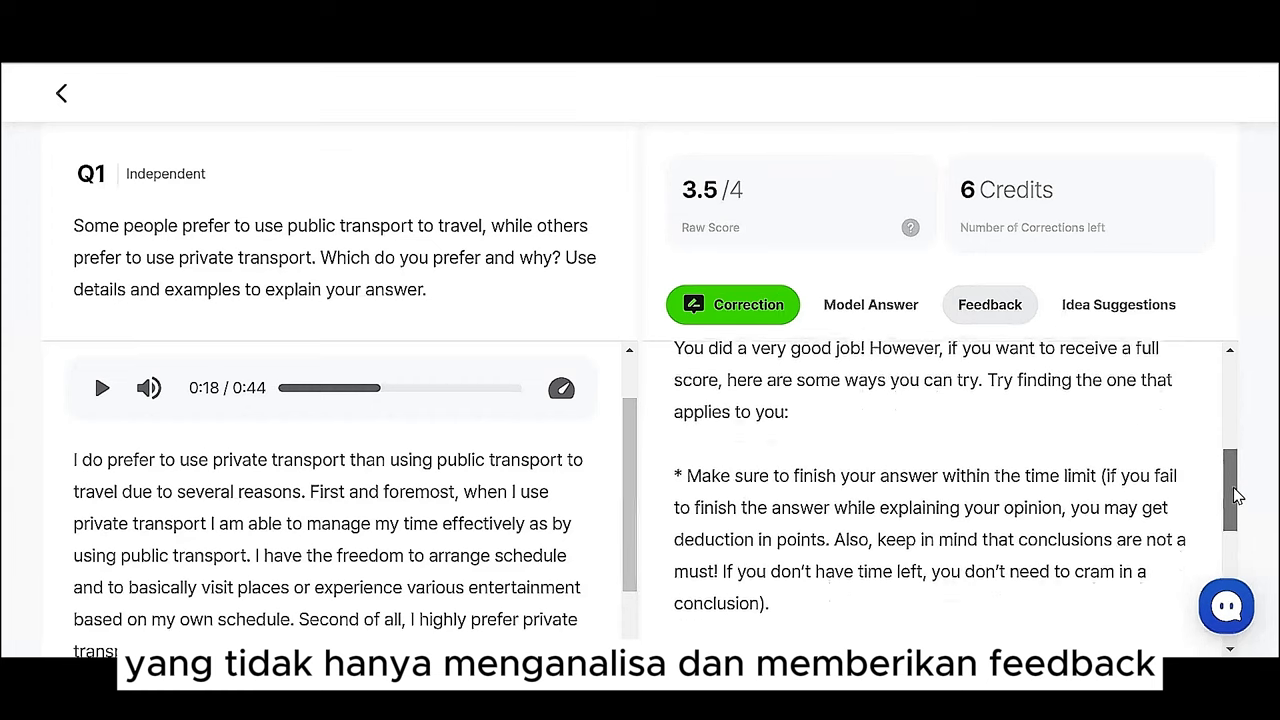